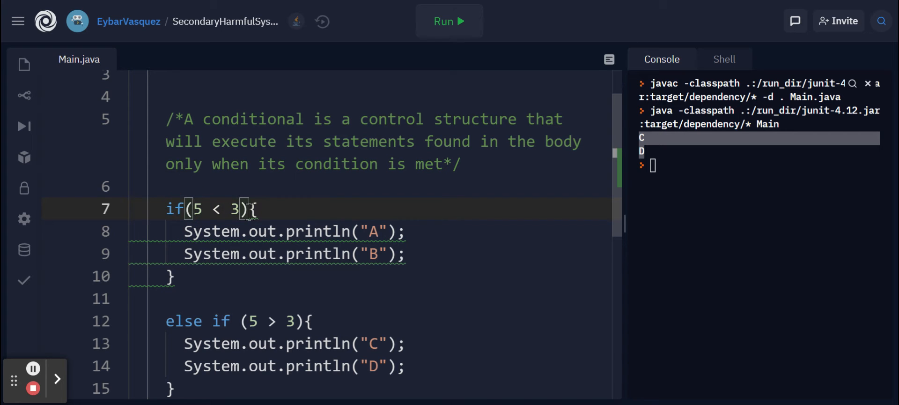
drag(193, 208, 237, 208)
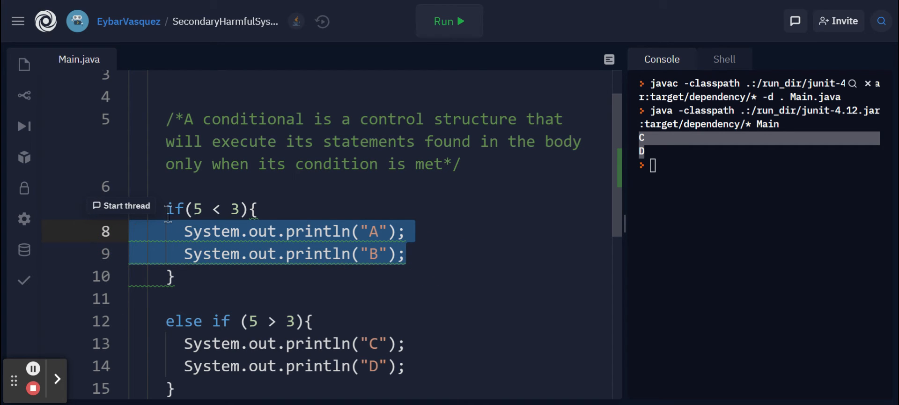
scroll(down, 3)
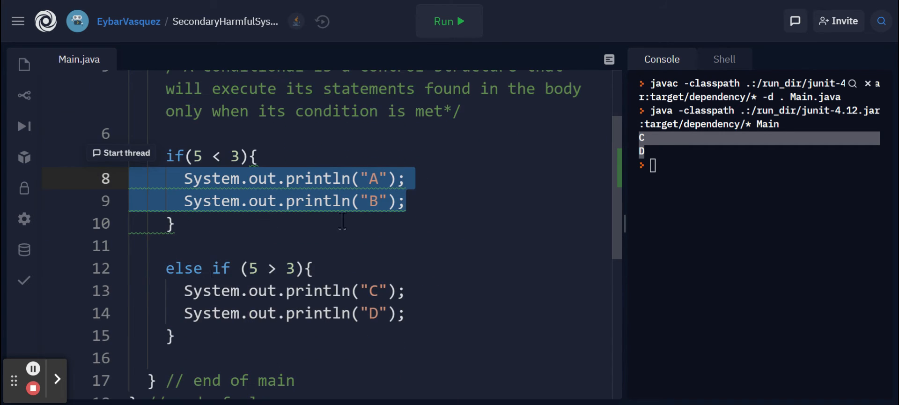
click(449, 21)
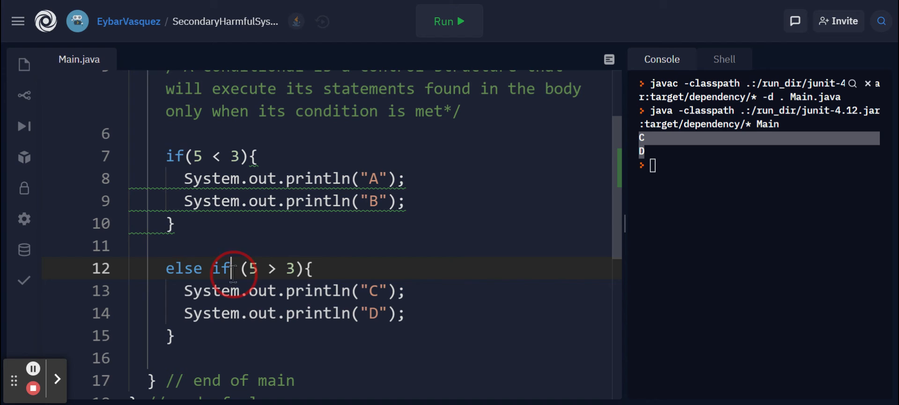
double_click(183, 268)
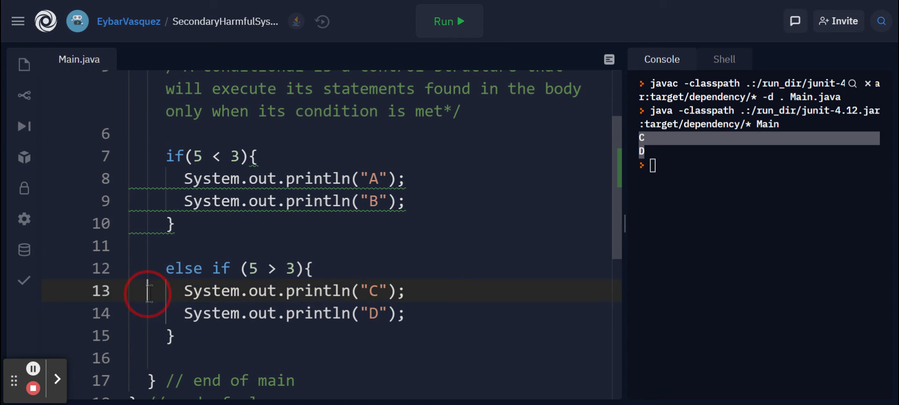
drag(148, 290, 401, 313)
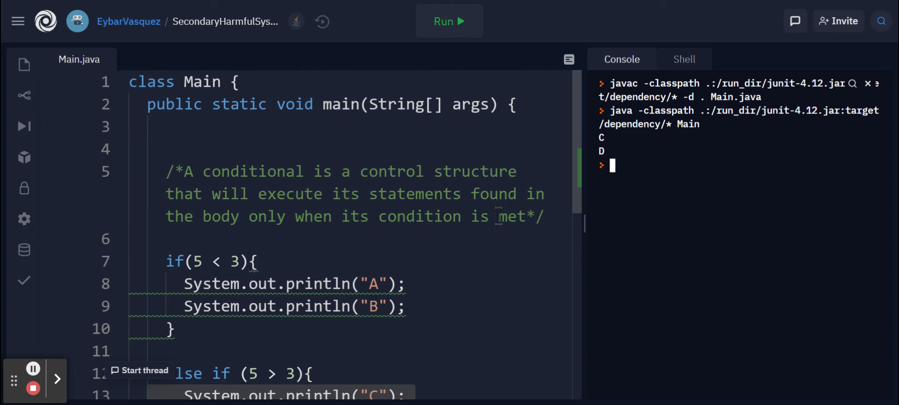
scroll(down, 3)
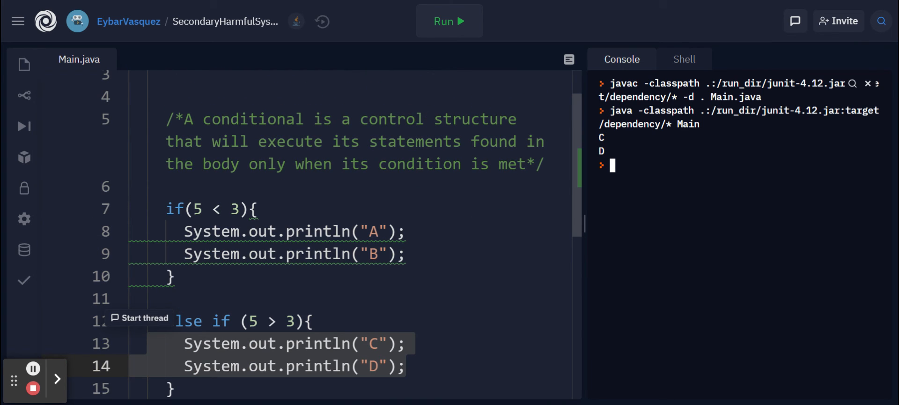
mouse_move(264, 335)
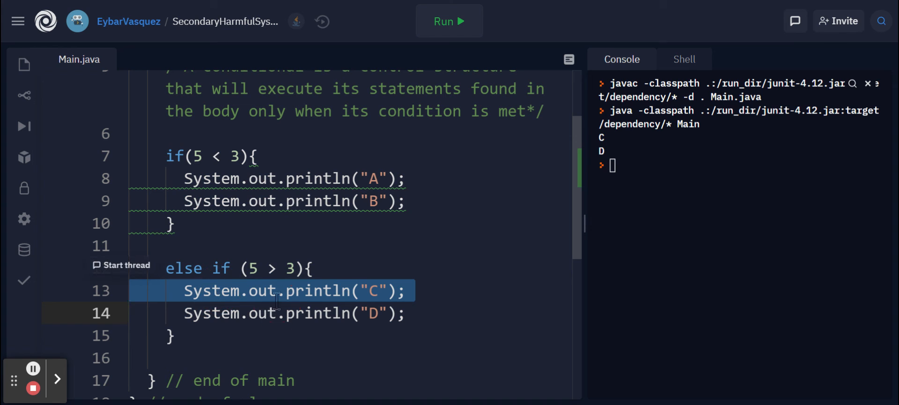
double_click(319, 290)
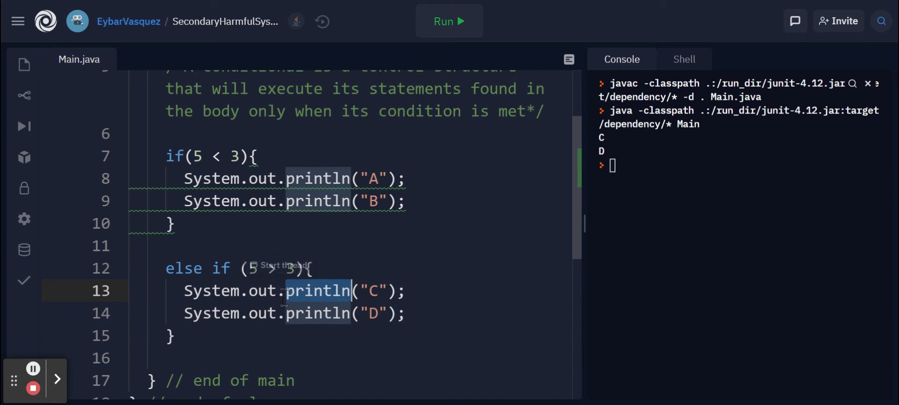
mouse_move(33, 368)
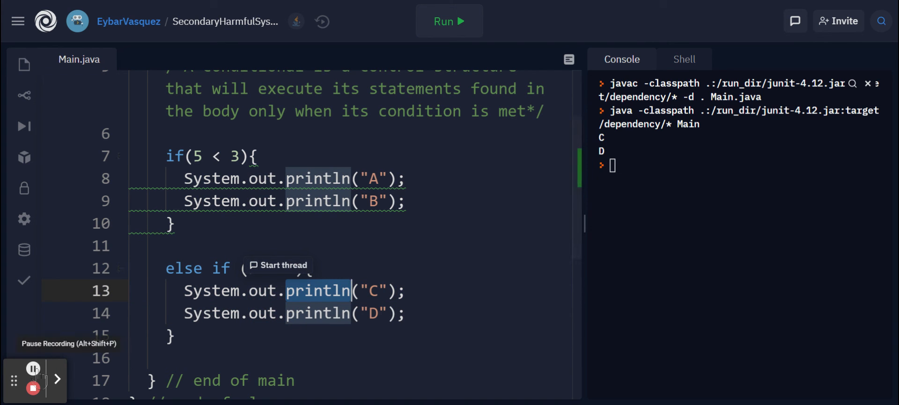